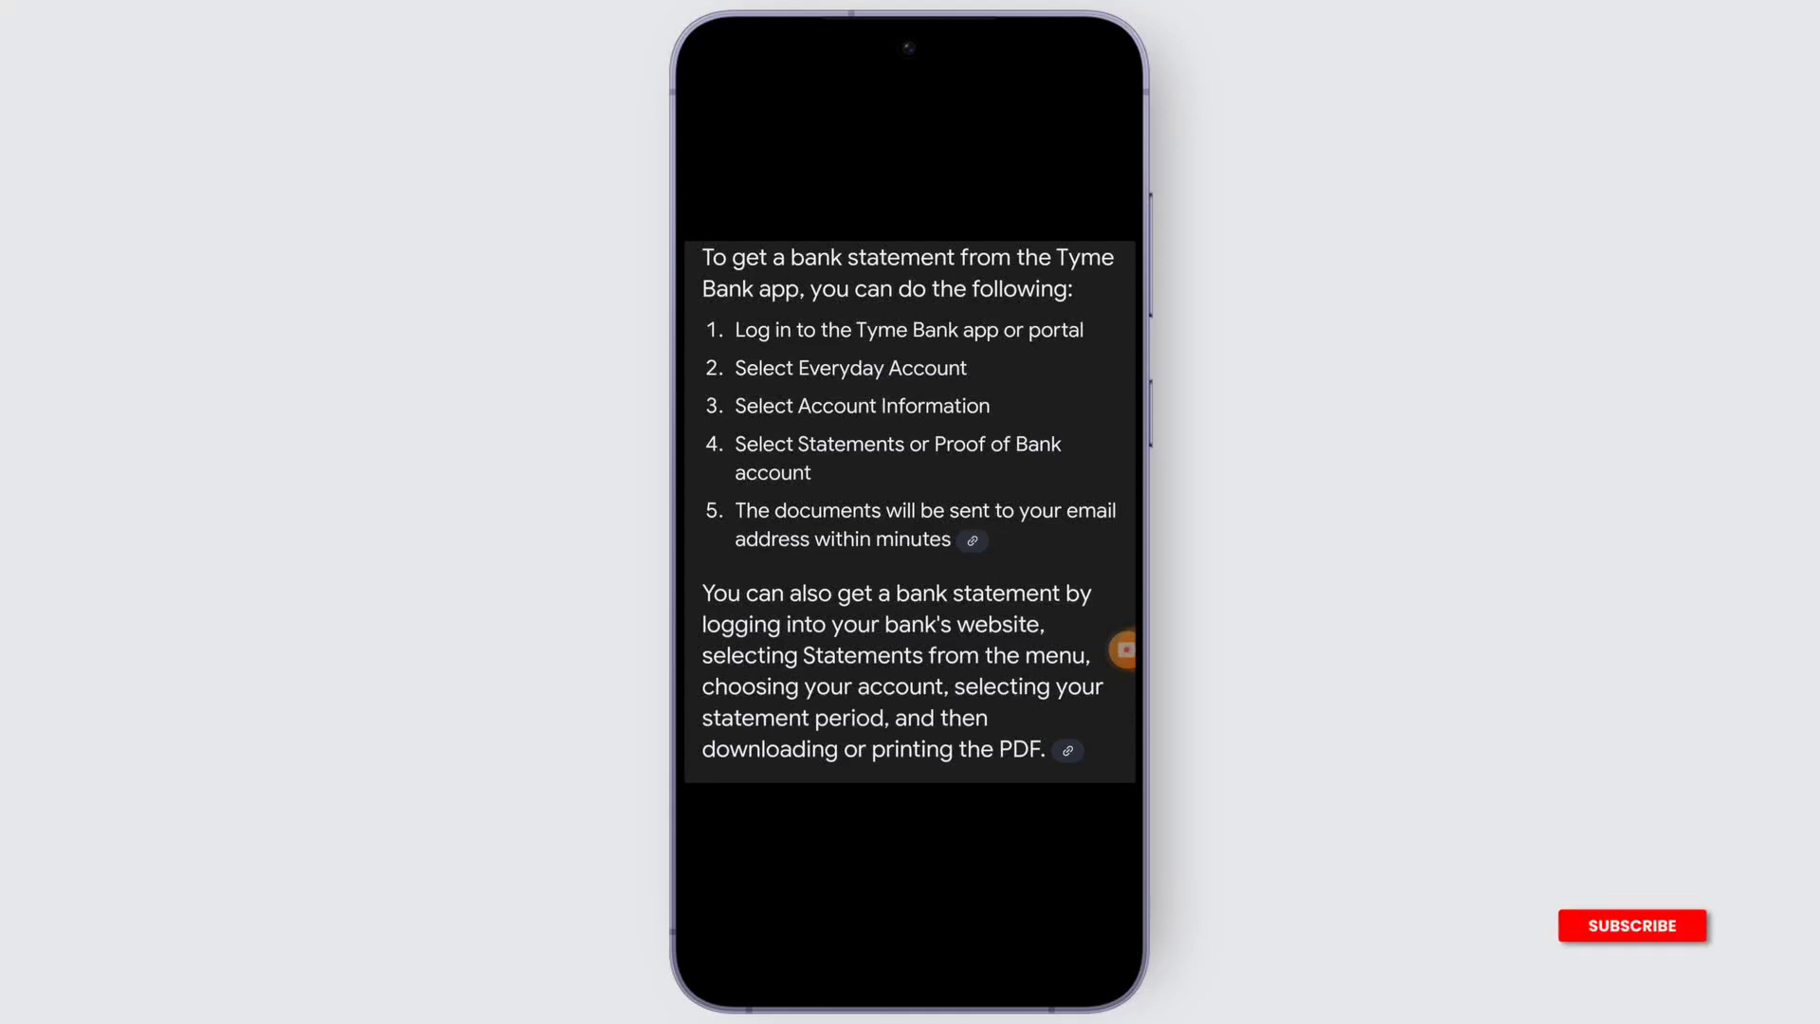
{"action": "left_click", "coordinate": [1631, 926]}
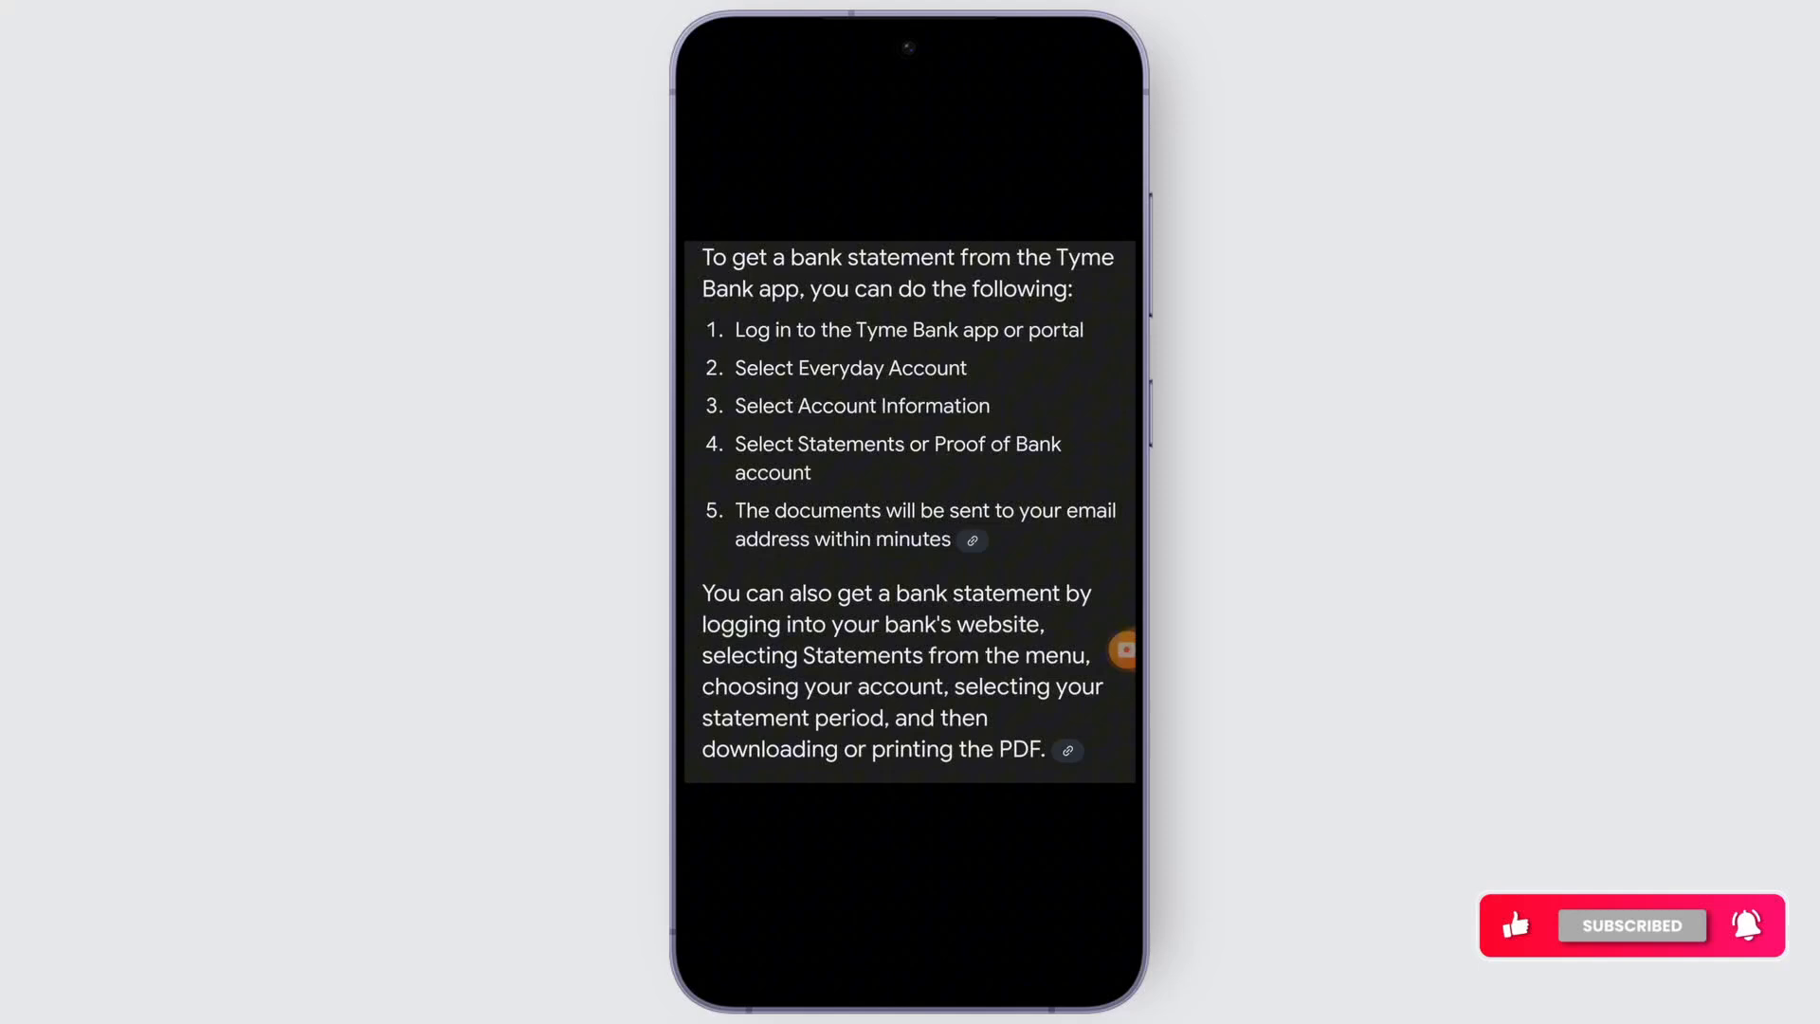